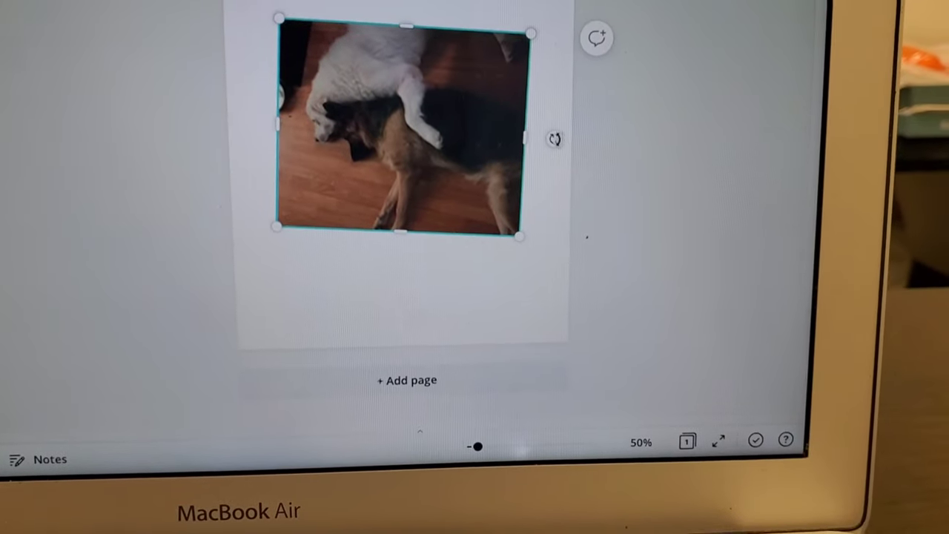
- Drag a corner handle of the top dog photo to resize it
left_click_drag(556, 139, 560, 163)
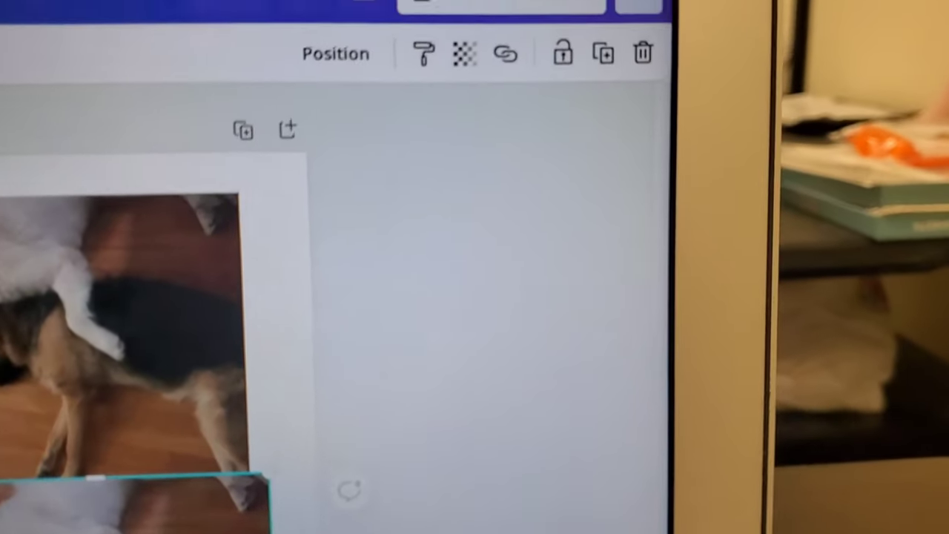
mouse_move(680, 69)
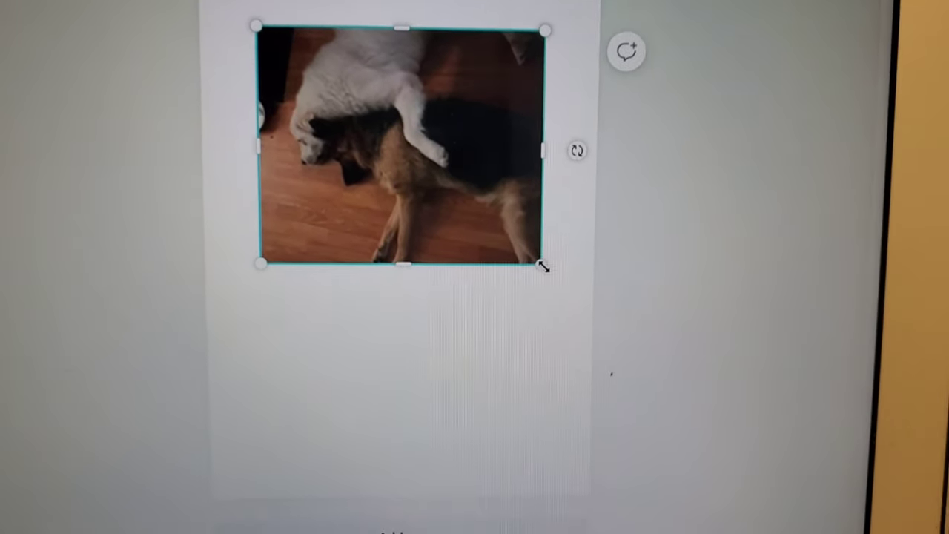
- Scale the dog photo down to about 4.5 wide by 5.5 high
left_click_drag(544, 264, 522, 267)
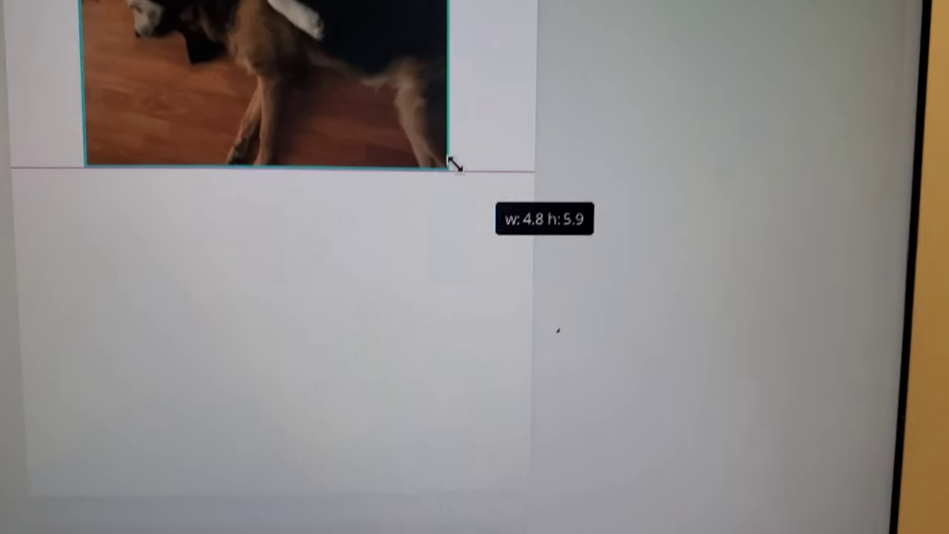
left_click_drag(456, 167, 579, 289)
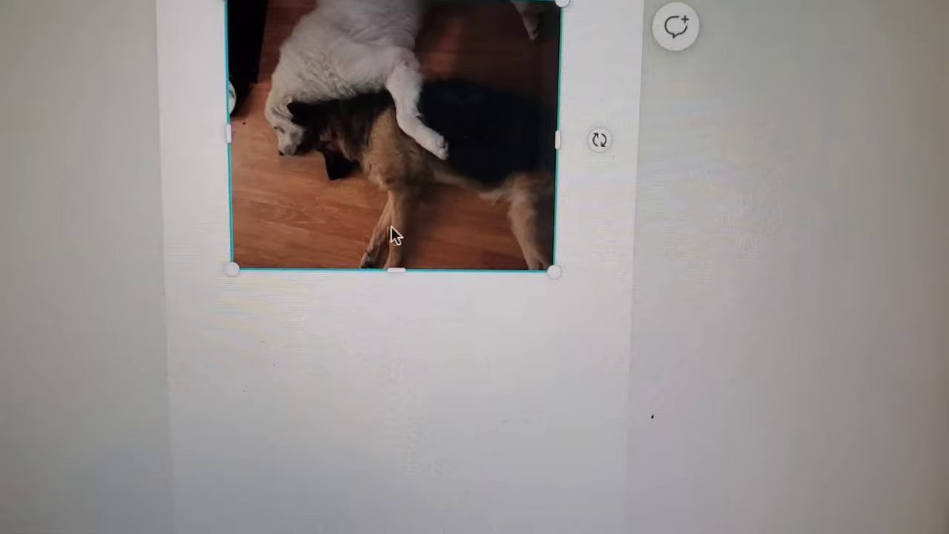
left_click_drag(556, 271, 565, 290)
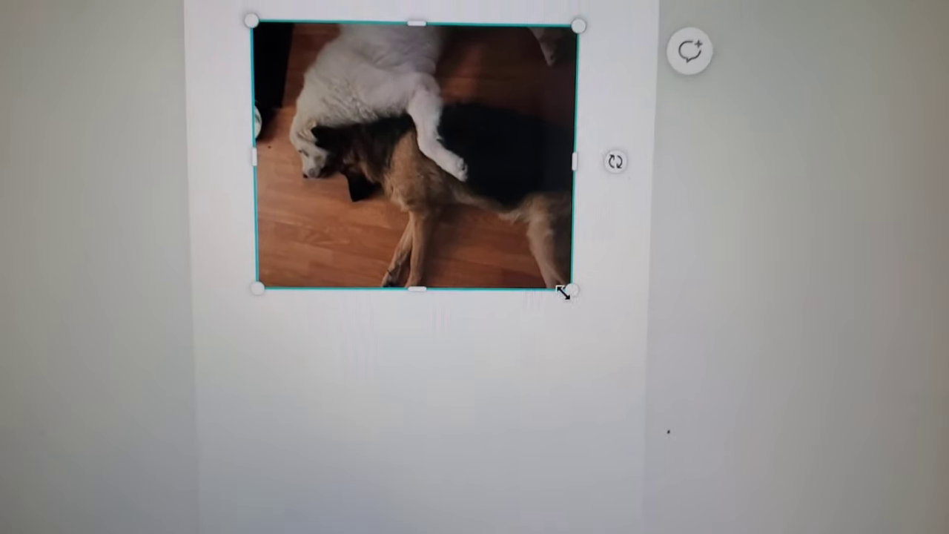
left_click_drag(565, 293, 565, 290)
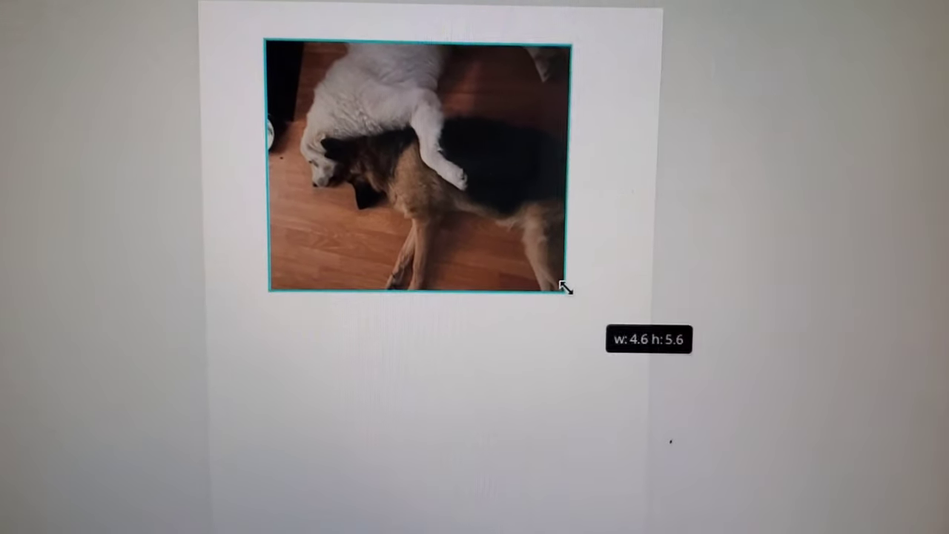
left_click_drag(564, 290, 563, 282)
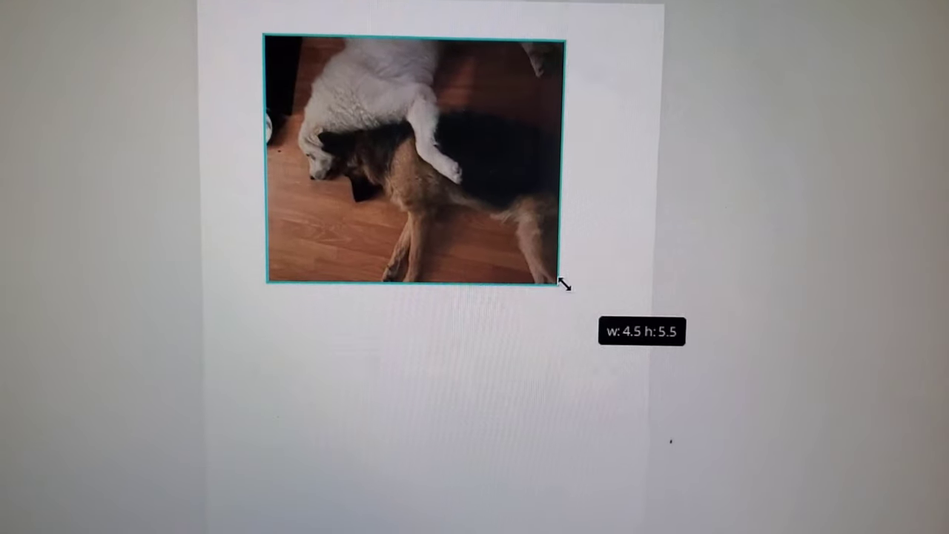
left_click_drag(565, 284, 573, 276)
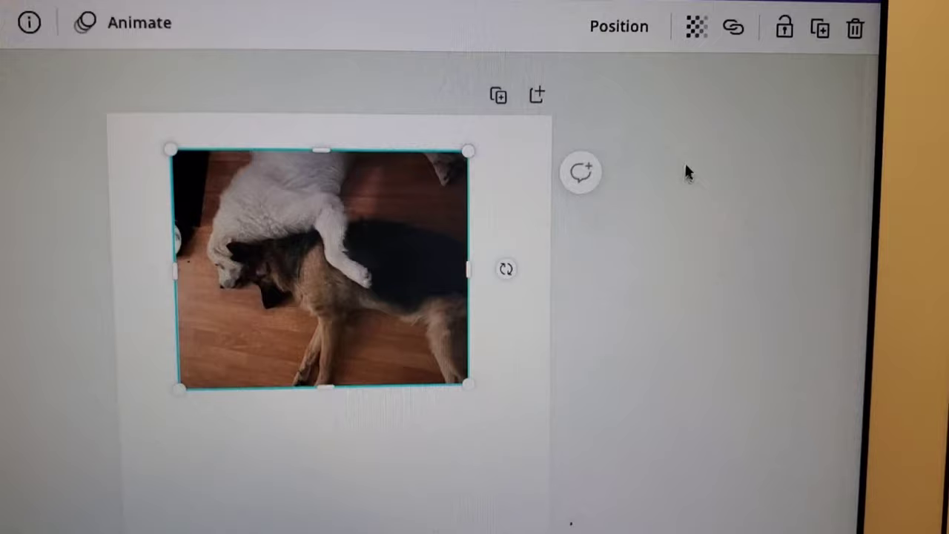
mouse_move(784, 20)
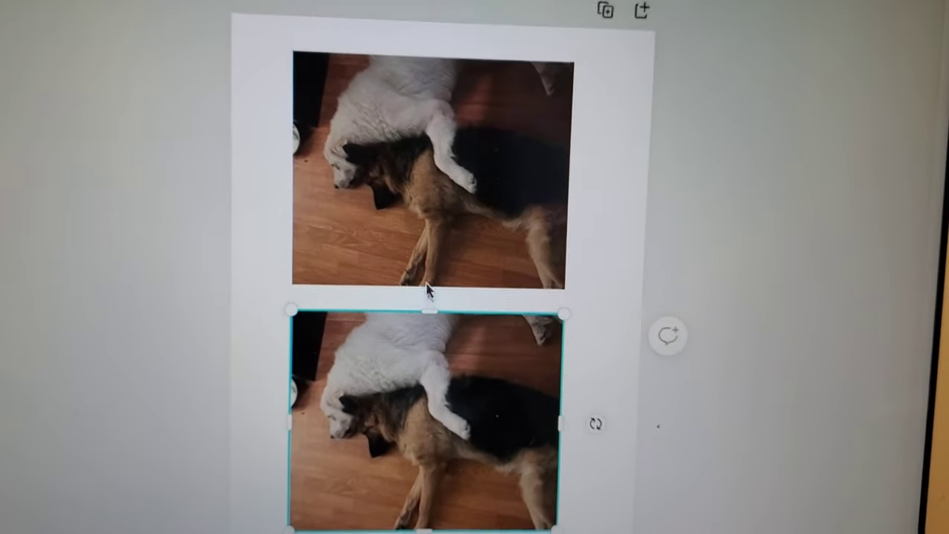
- Scroll the page to check the stacked copies and select the top dog photo
scroll("down", 3)
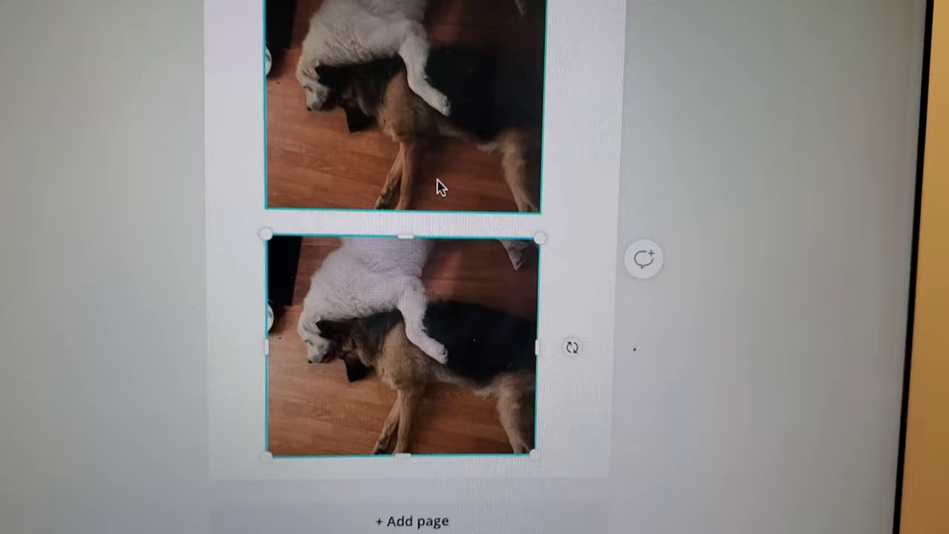
scroll("down", 3)
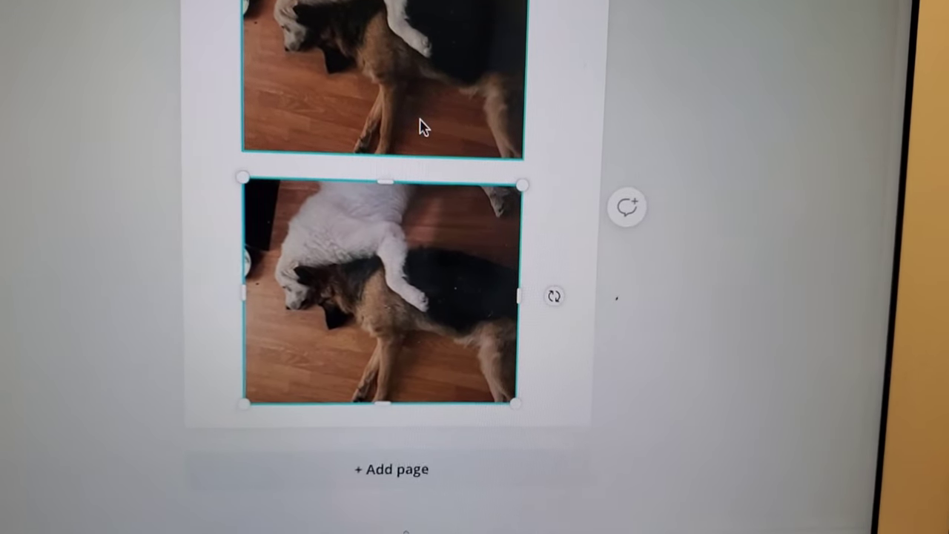
scroll("down", 3)
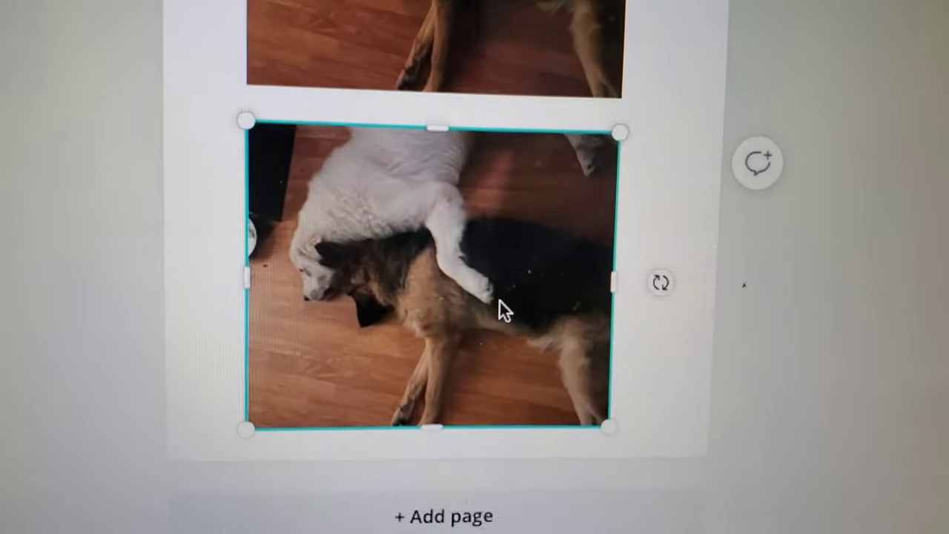
scroll("down", 3)
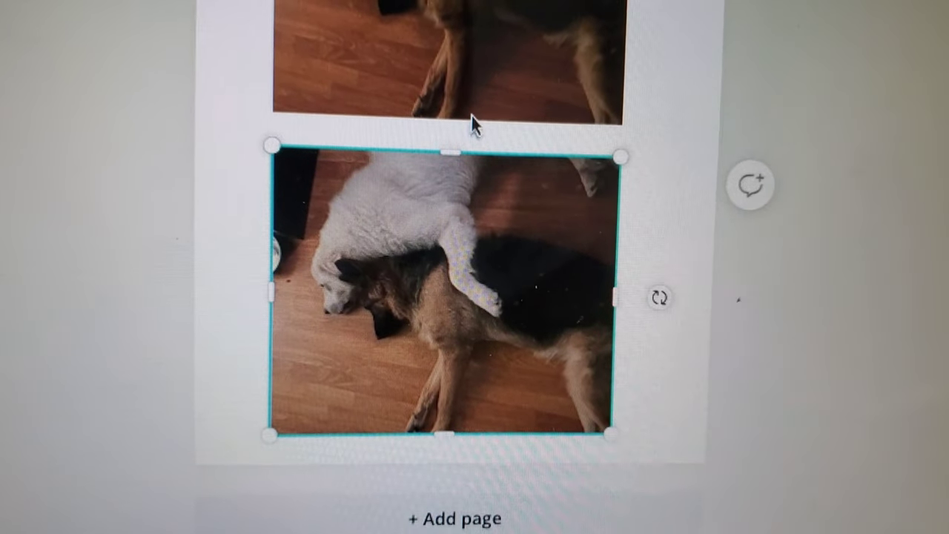
scroll("up", 3)
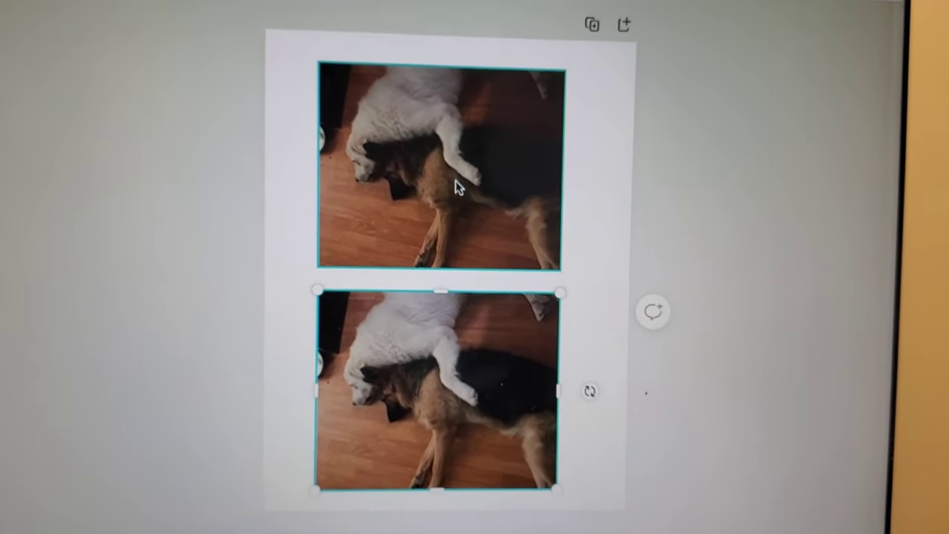
left_click(445, 396)
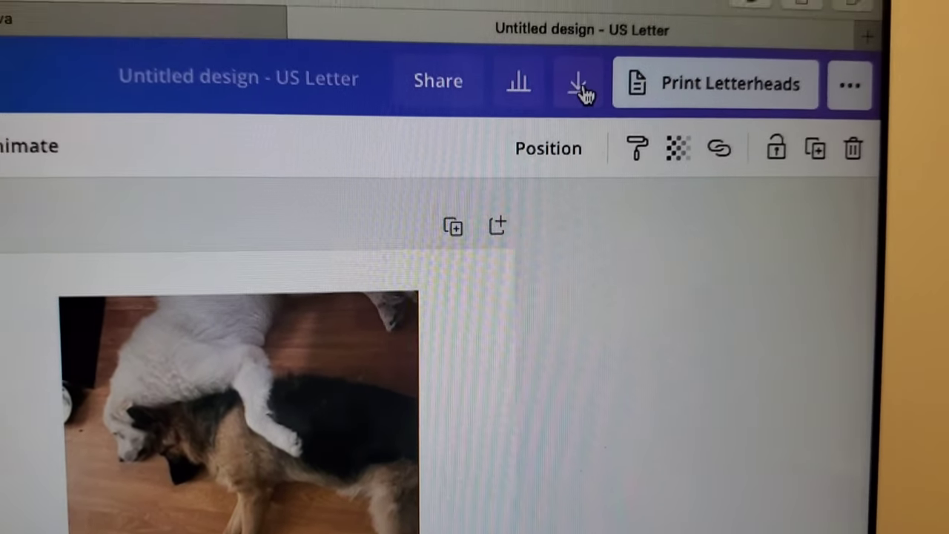
- Download the two-photo design as a PNG file
left_click(579, 81)
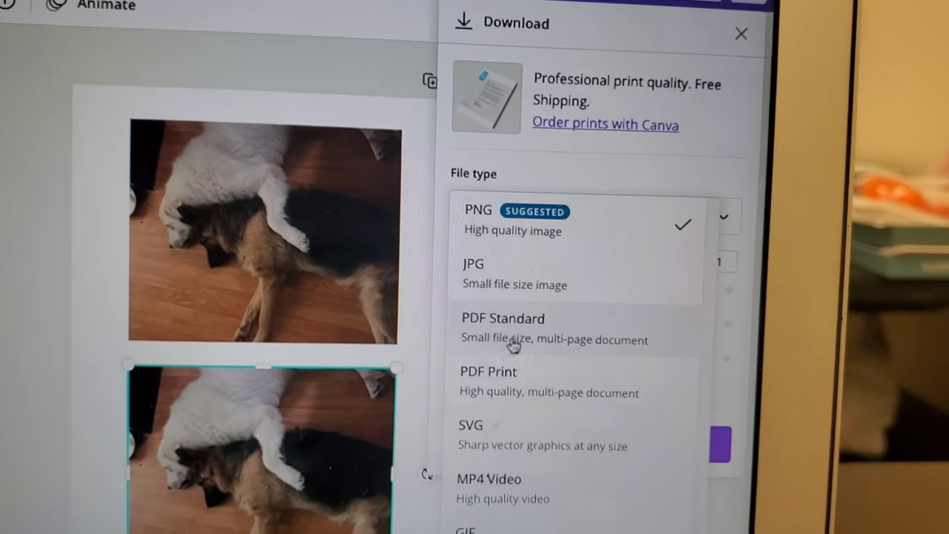
scroll("down", 3)
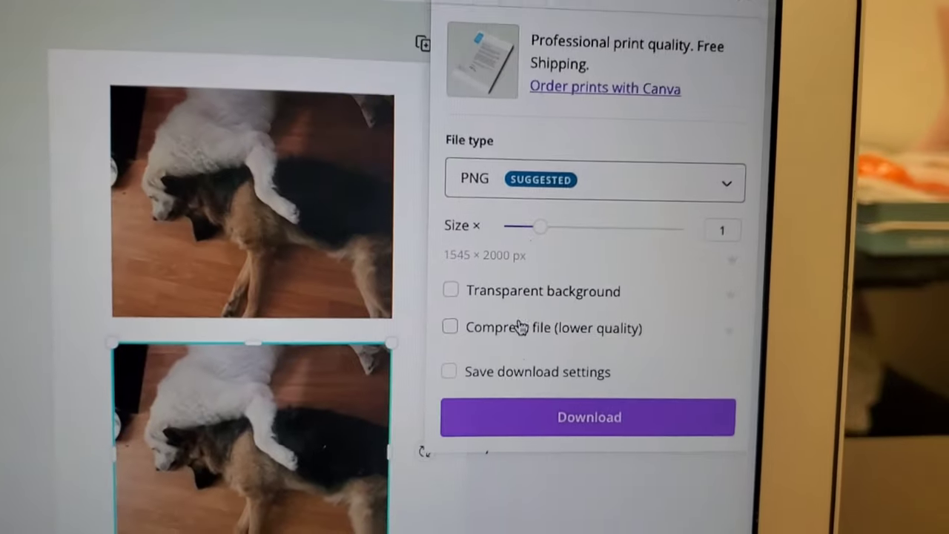
scroll("down", 3)
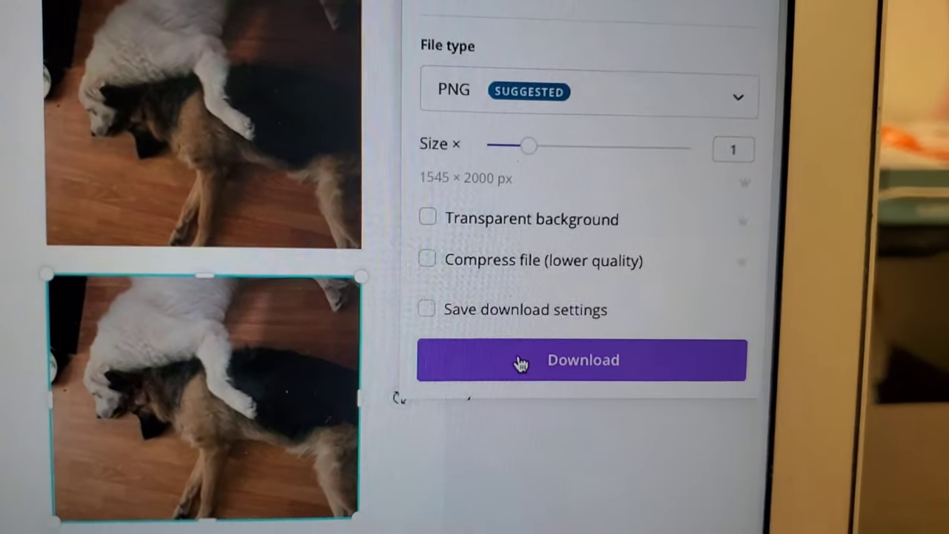
left_click(582, 360)
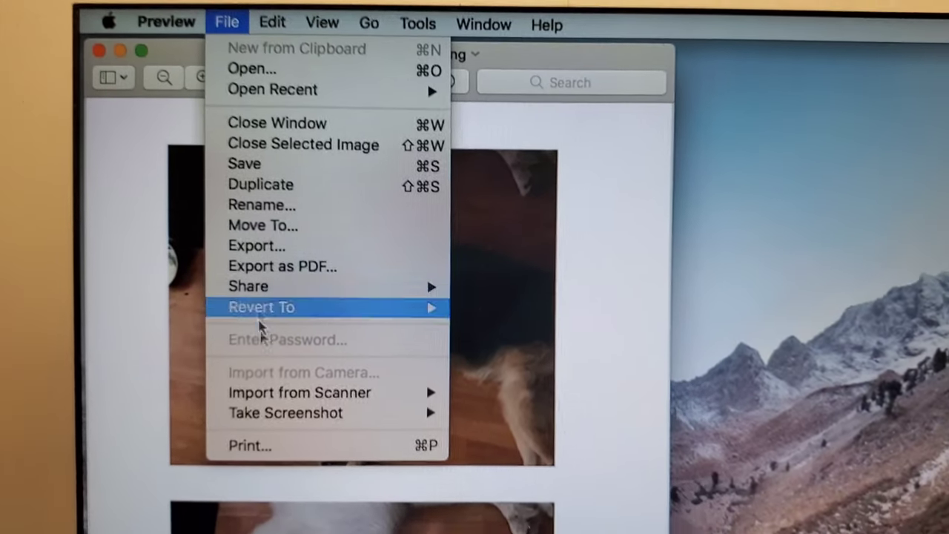
- Clear the overlay with Escape to reach Preview's print settings (2 copies, US Letter)
key("Escape")
type("2")
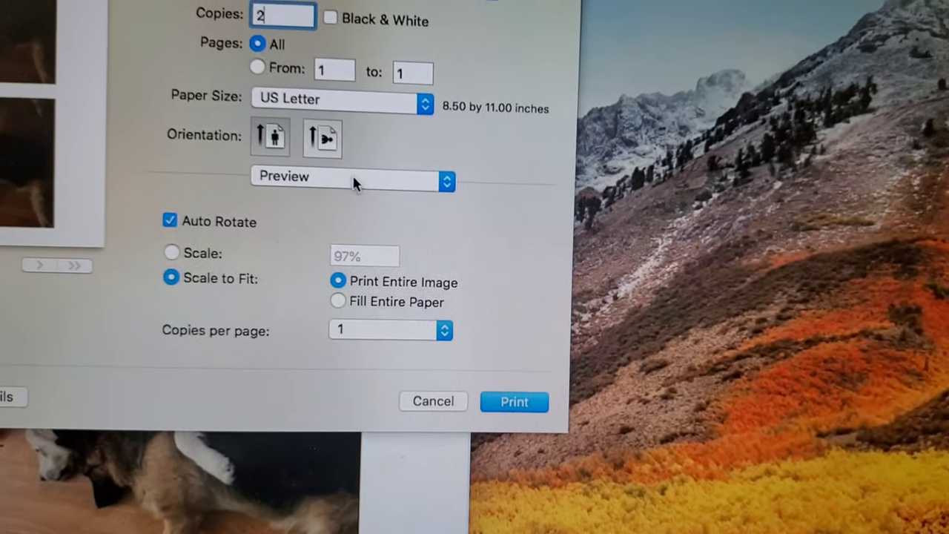
- Review Media & Quality (Photo Matte Paper, Best quality), then show Layout options
left_click(352, 176)
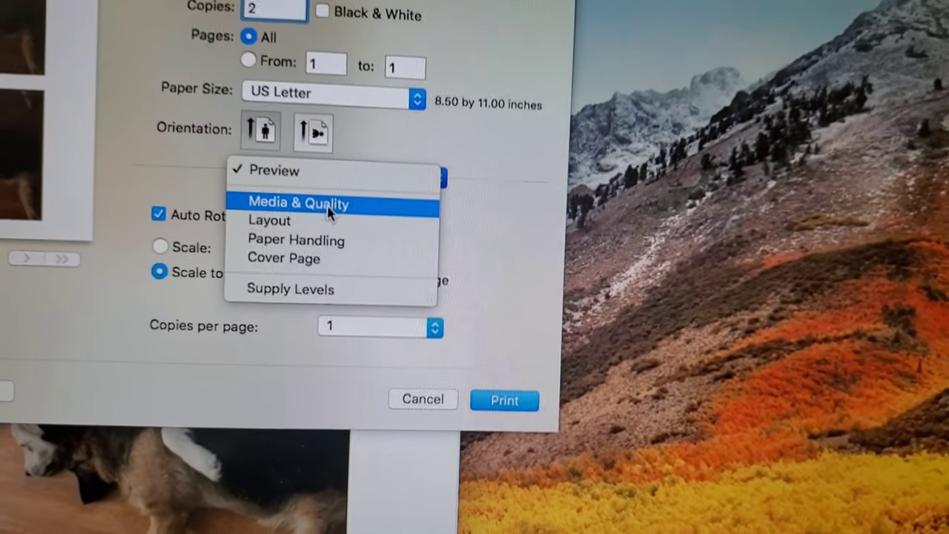
left_click(299, 203)
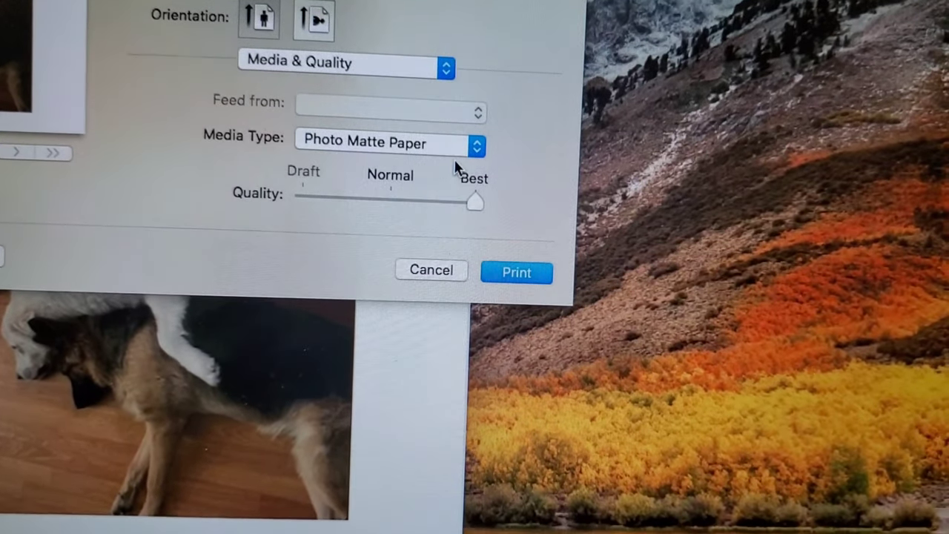
left_click(346, 65)
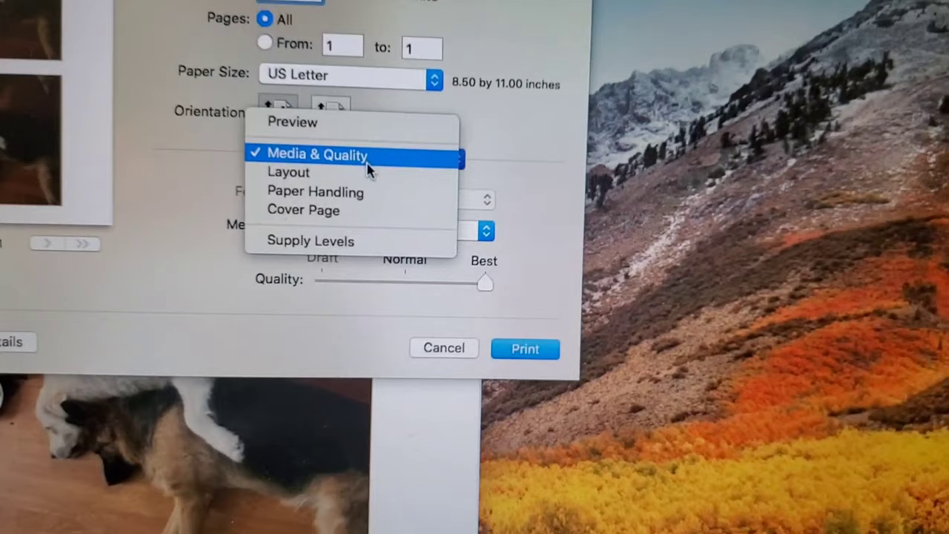
left_click(288, 171)
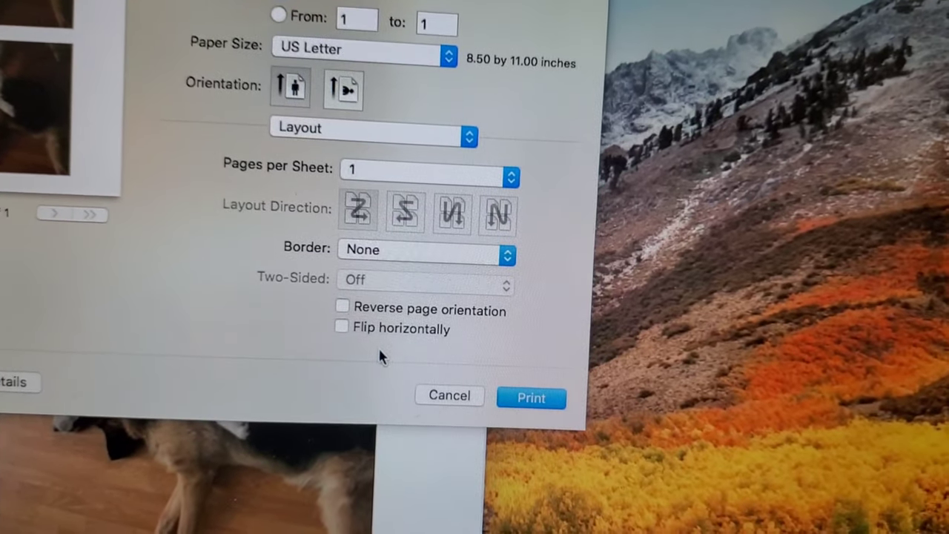
- Enable Flip horizontally, then return to the Preview section of the print dialog
left_click(342, 326)
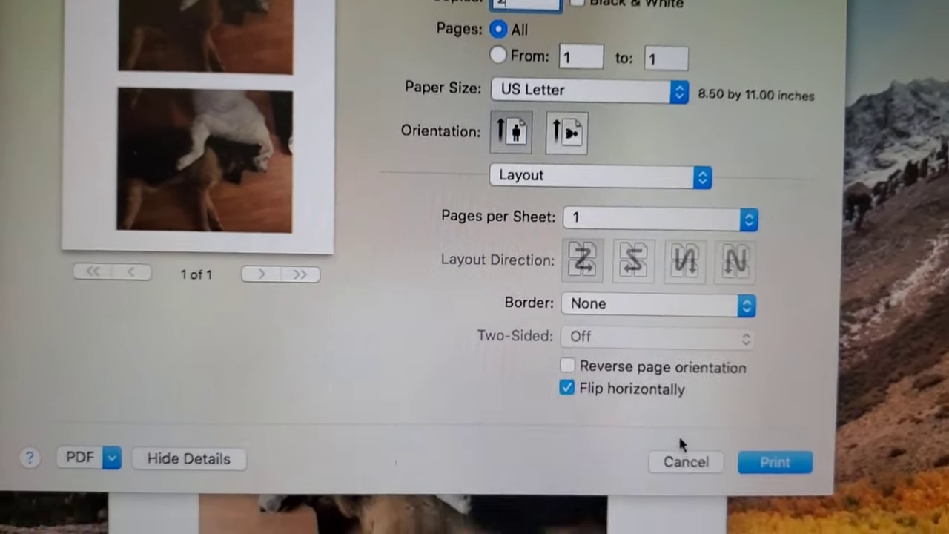
left_click(600, 175)
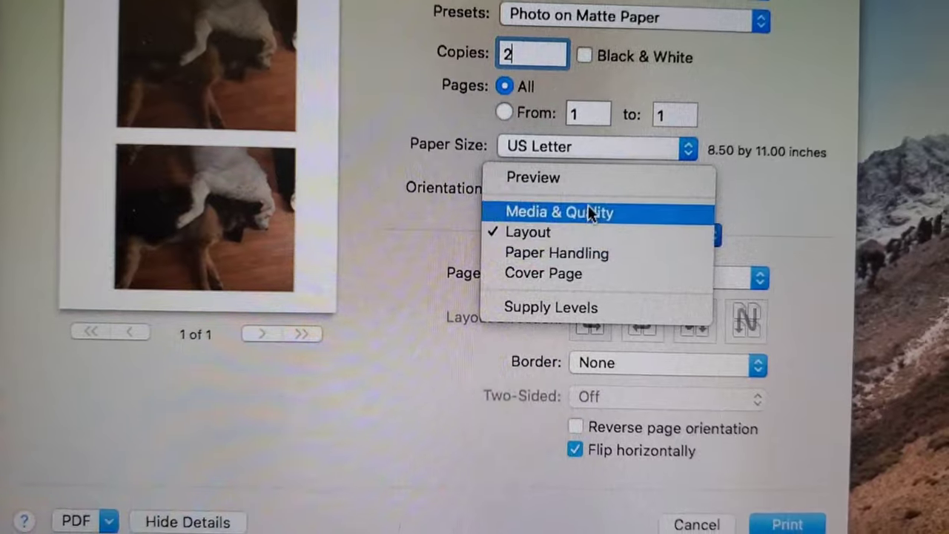
left_click(533, 177)
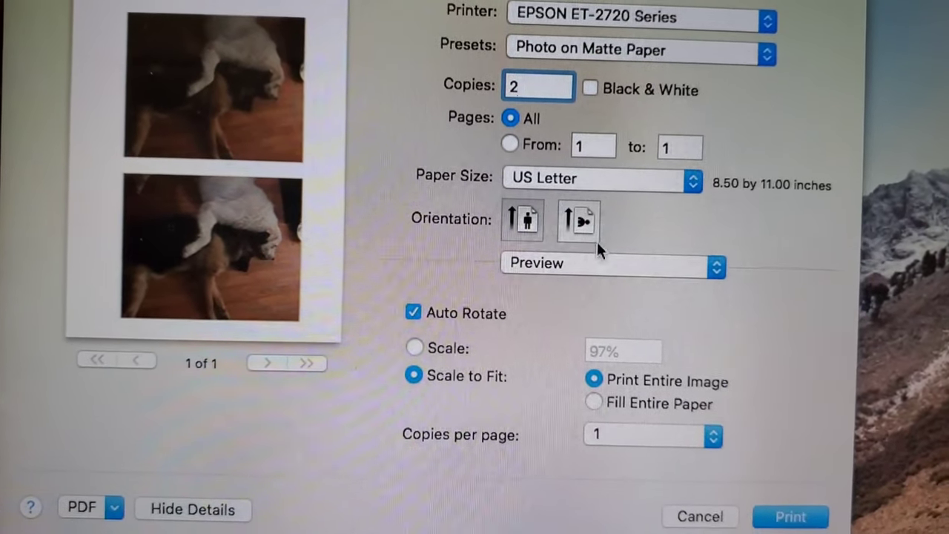